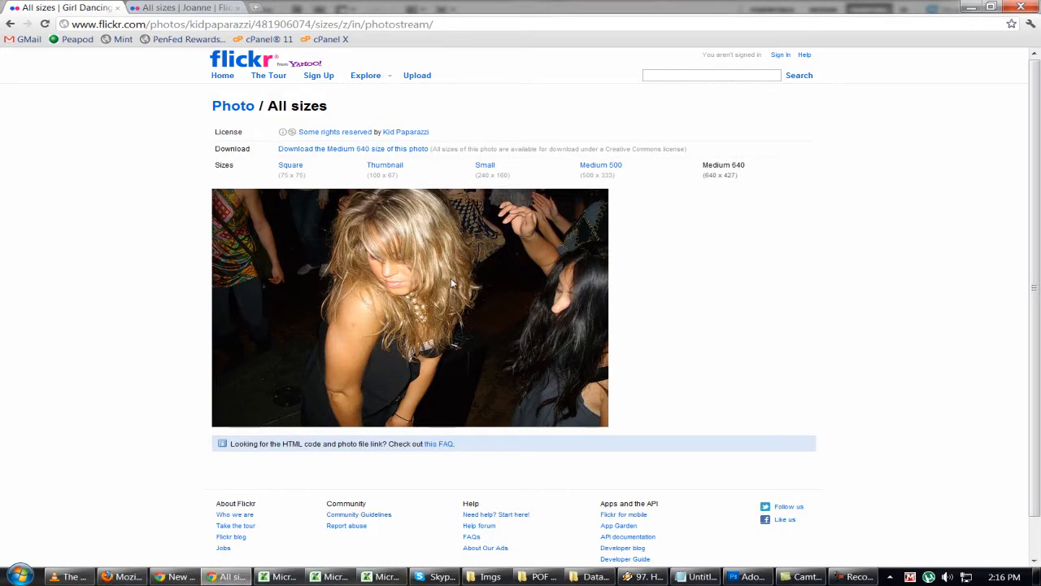
pyautogui.moveTo(400, 284)
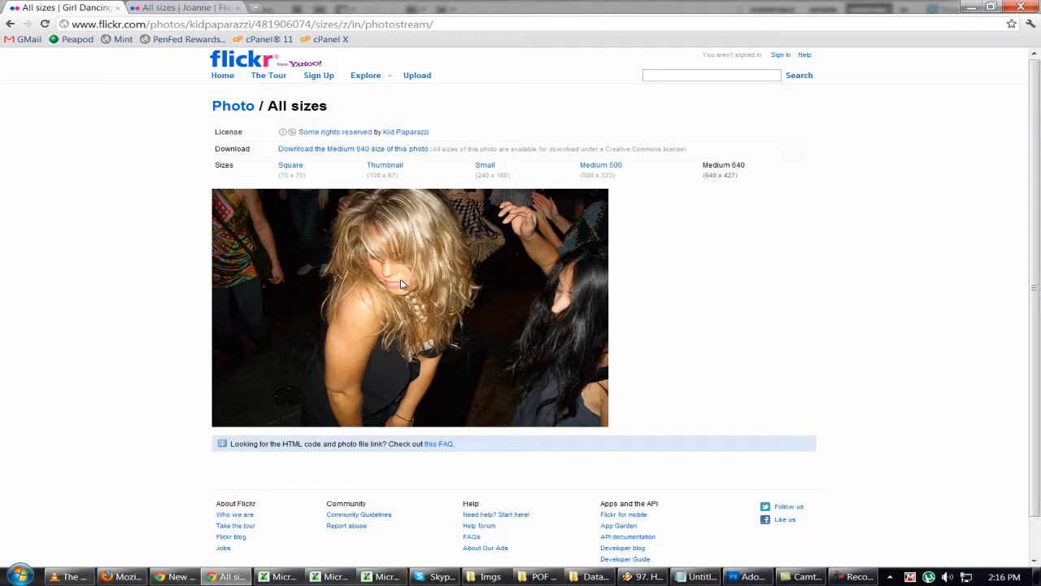
pyautogui.moveTo(520, 546)
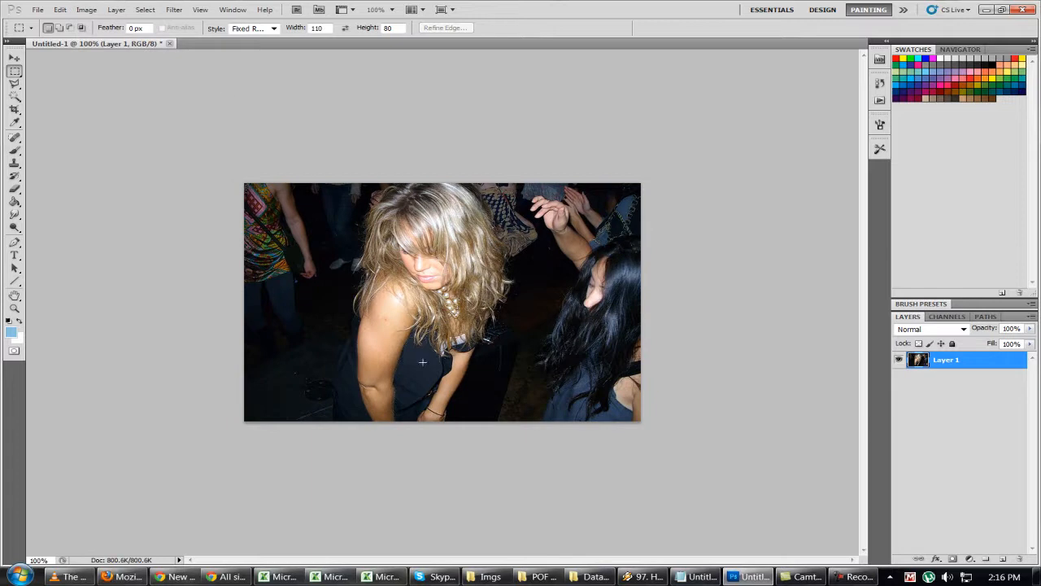
pyautogui.moveTo(308, 221)
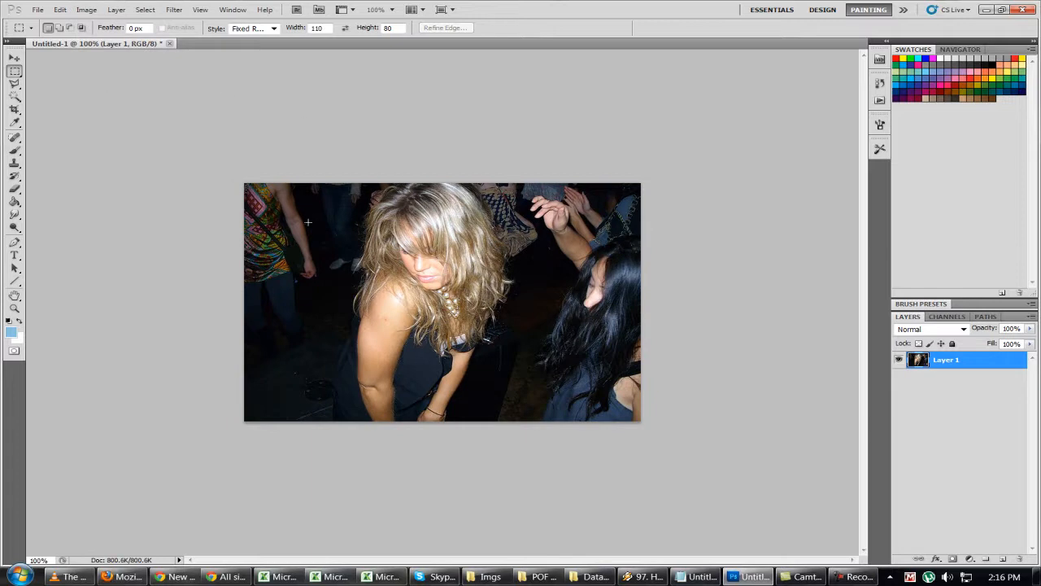
pyautogui.moveTo(137, 284)
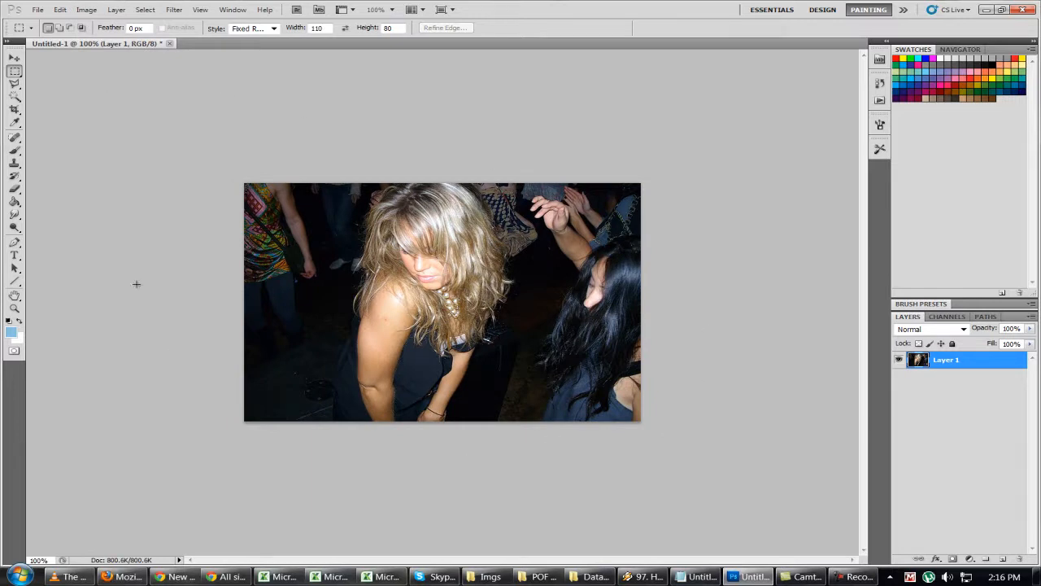
# Apply a Vibrance adjustment of +100 with Saturation raised slightly to the dancing-girl photo.
pyautogui.click(86, 9)
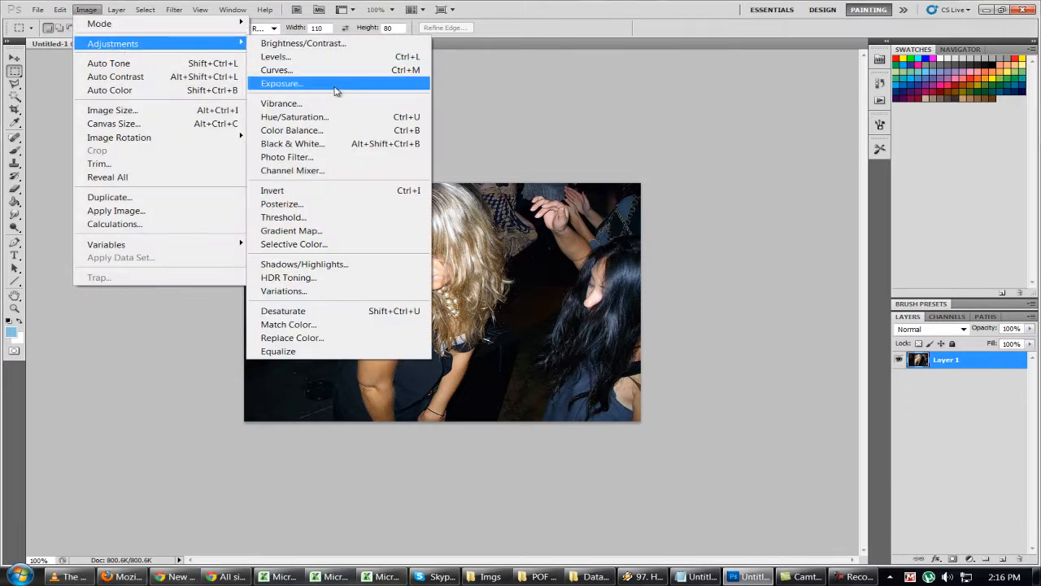
pyautogui.click(281, 104)
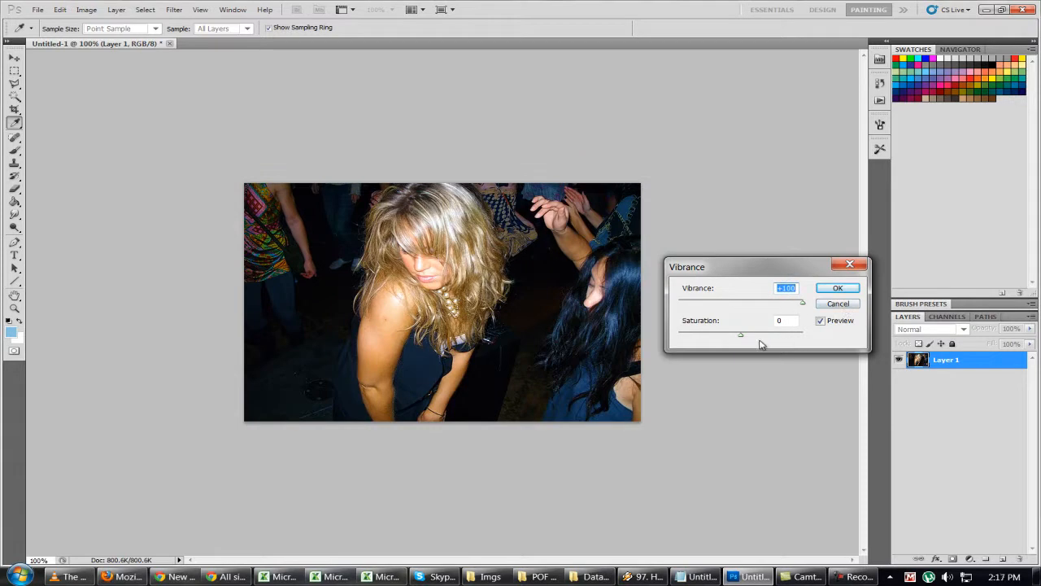
pyautogui.moveTo(740, 334); pyautogui.dragTo(750, 335)
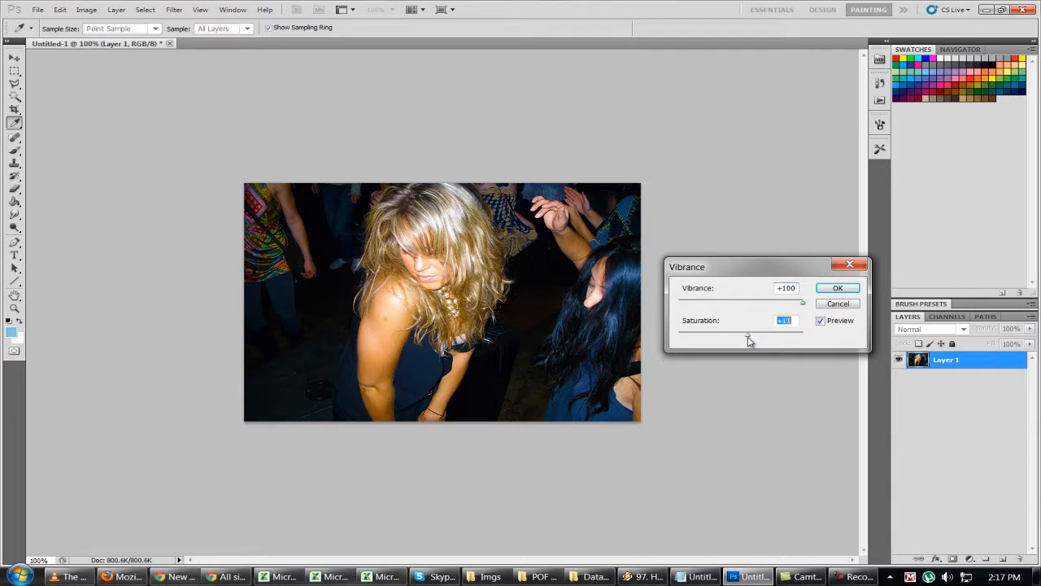
pyautogui.click(837, 287)
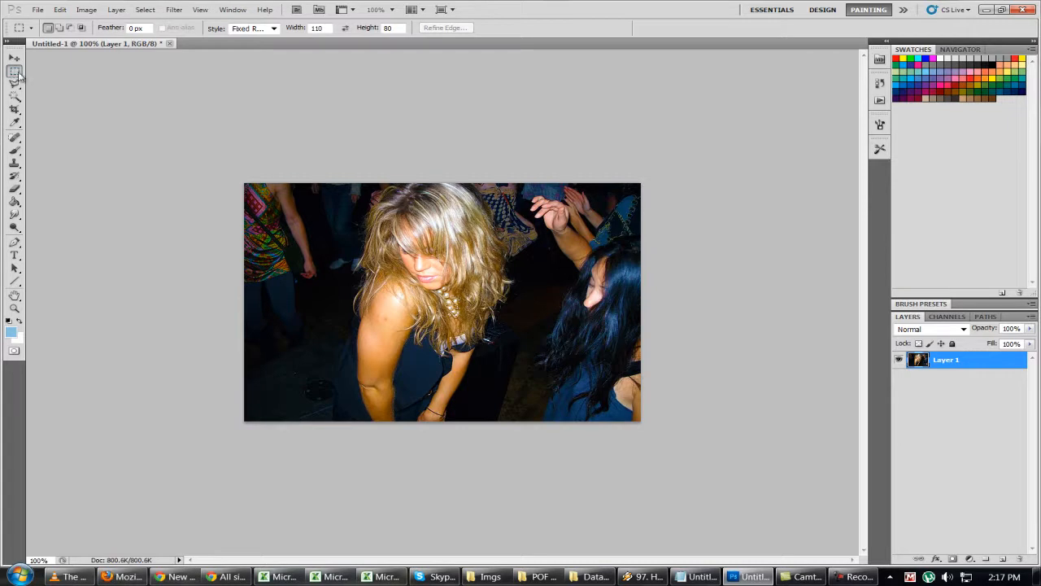
# Set the Rectangular Marquee style to Fixed Ratio 110×80 for the face selection.
pyautogui.click(273, 28)
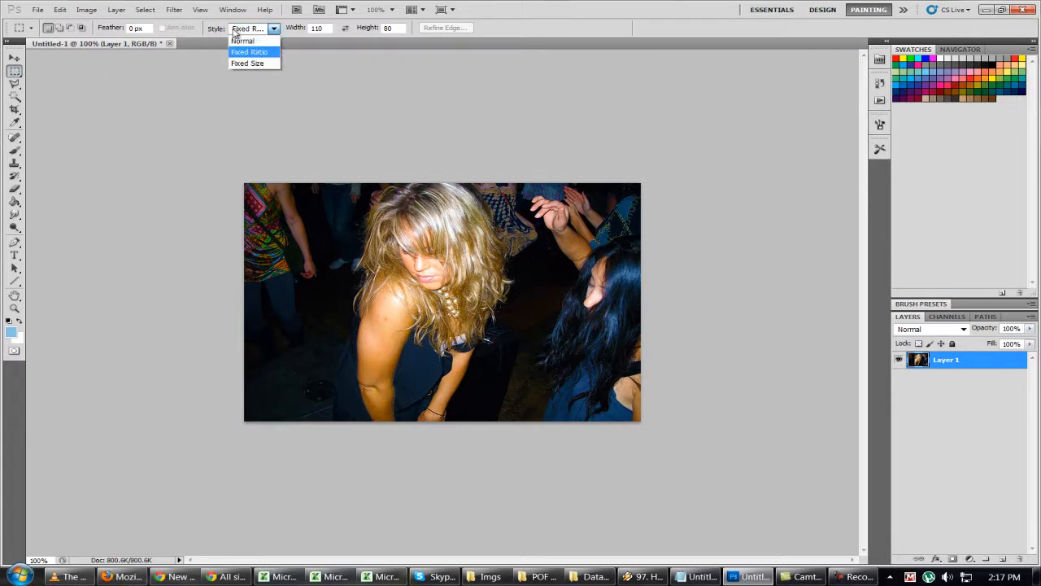
pyautogui.click(248, 52)
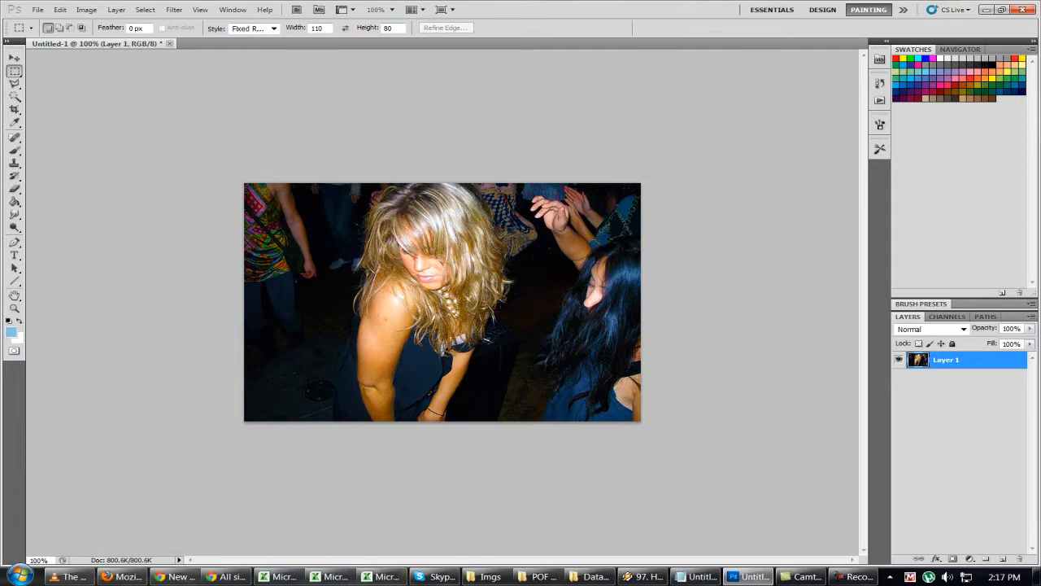
pyautogui.moveTo(511, 339)
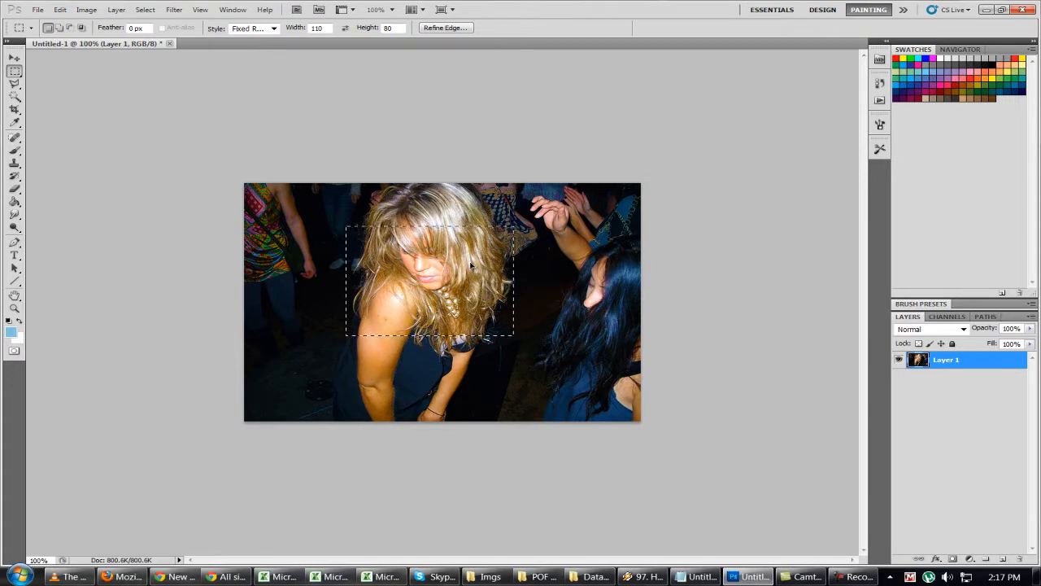
# Crop the photo to the face selection and resize it to 110 × 80 pixels.
pyautogui.click(87, 9)
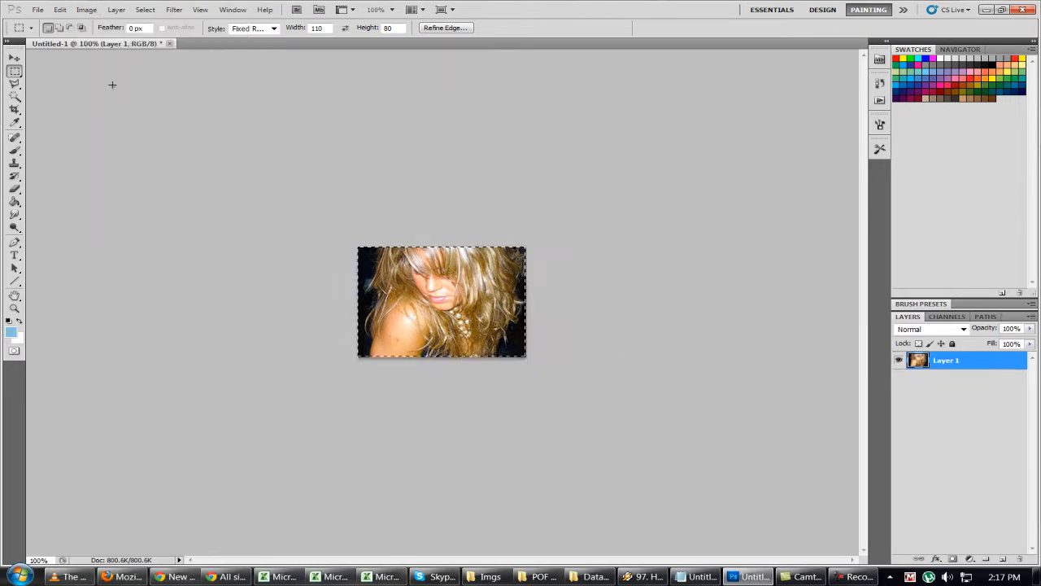
pyautogui.click(86, 9)
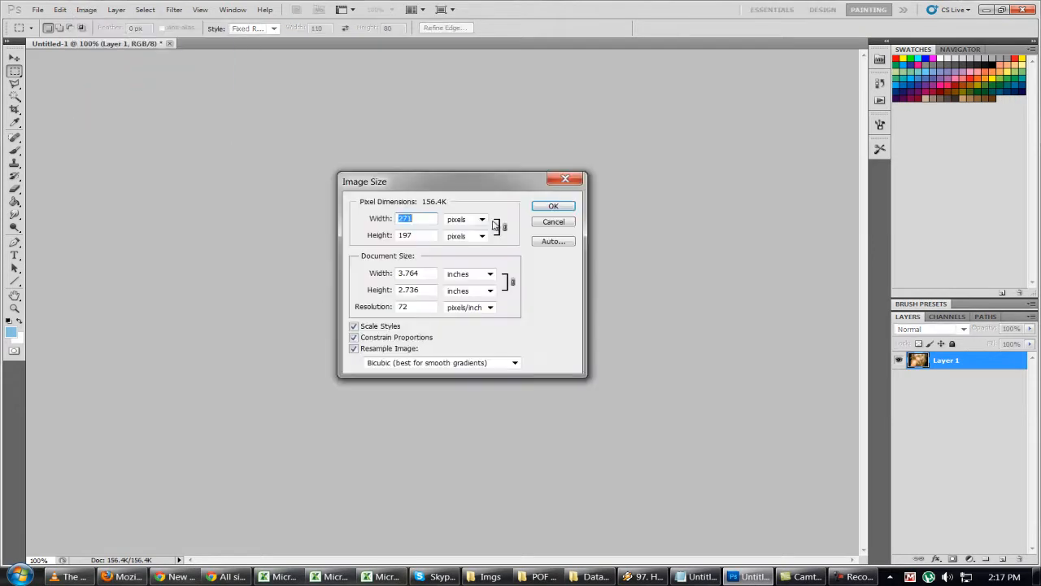
pyautogui.write('110')
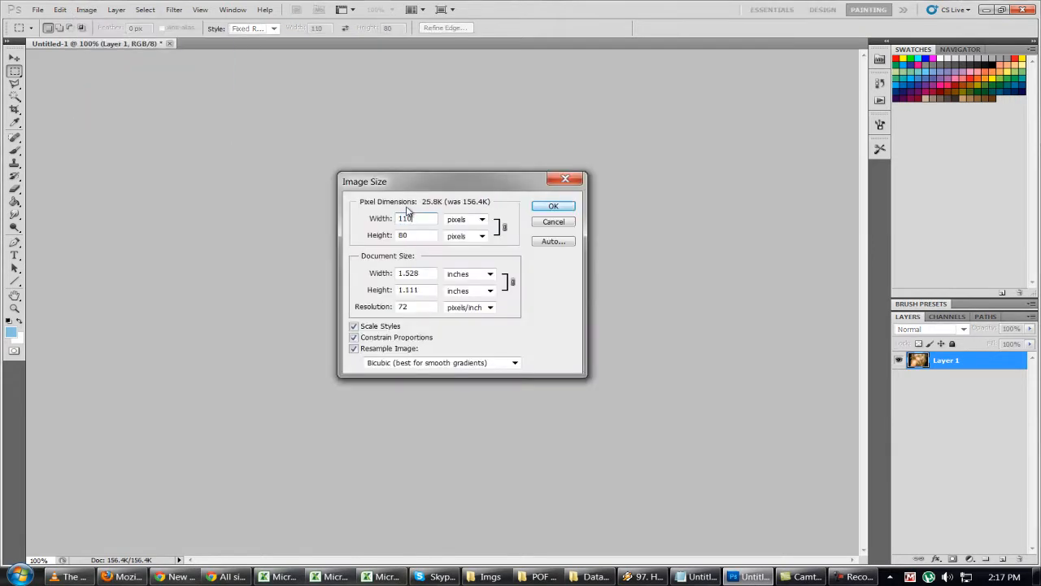
pyautogui.click(553, 205)
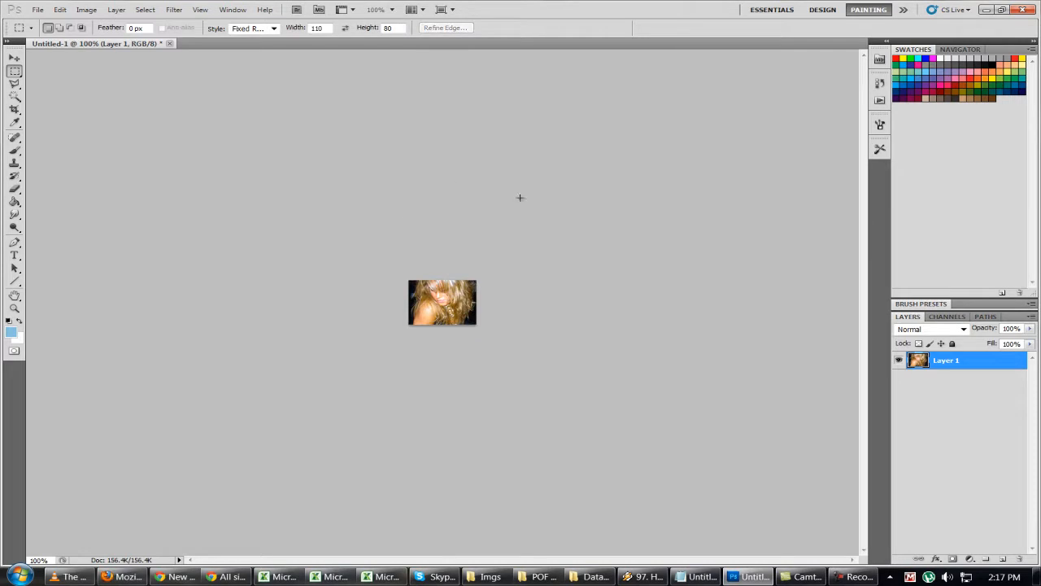
pyautogui.click(86, 9)
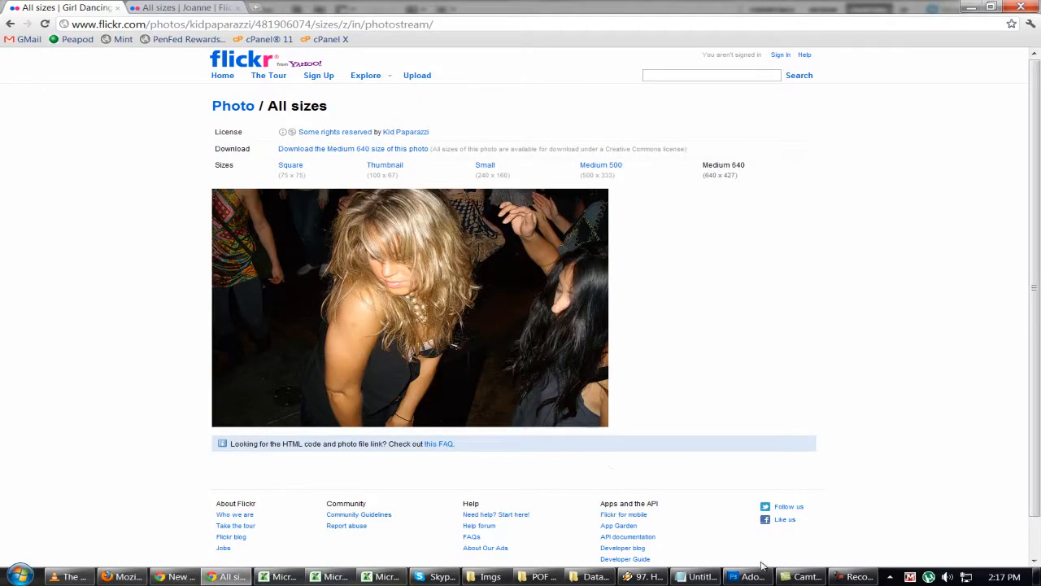
# Return from the Flickr photo page to Photoshop.
pyautogui.click(749, 576)
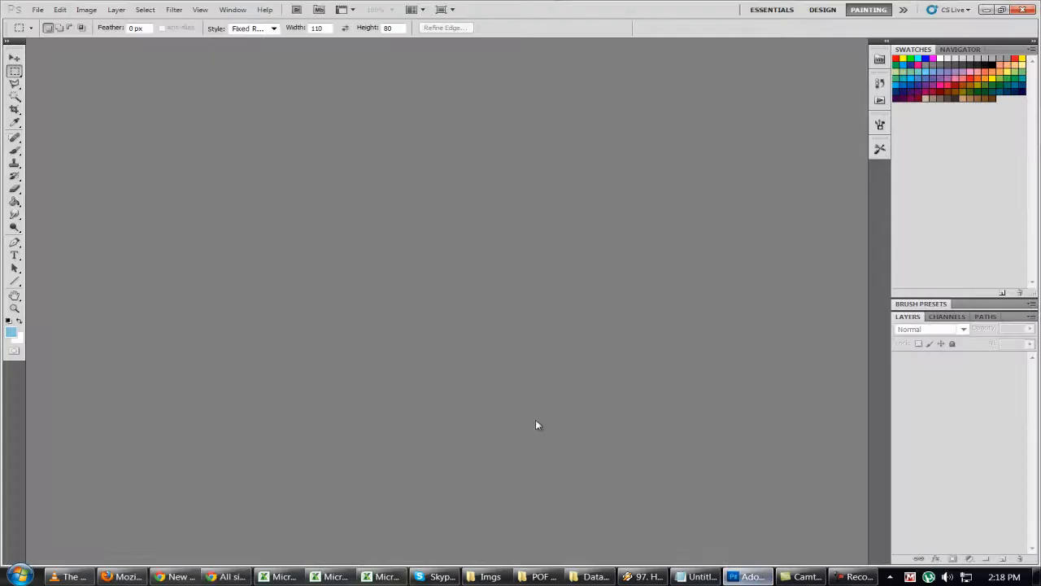
# Create a 640×427 clipboard document, boost its vibrance to +93, and resize it to 110×80 pixels.
pyautogui.click(37, 8)
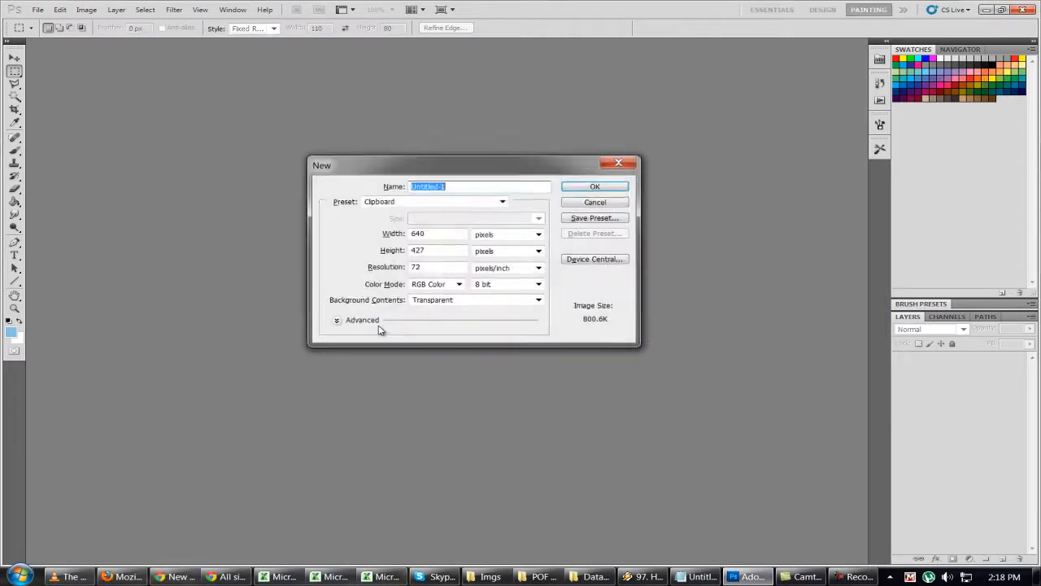
pyautogui.click(595, 186)
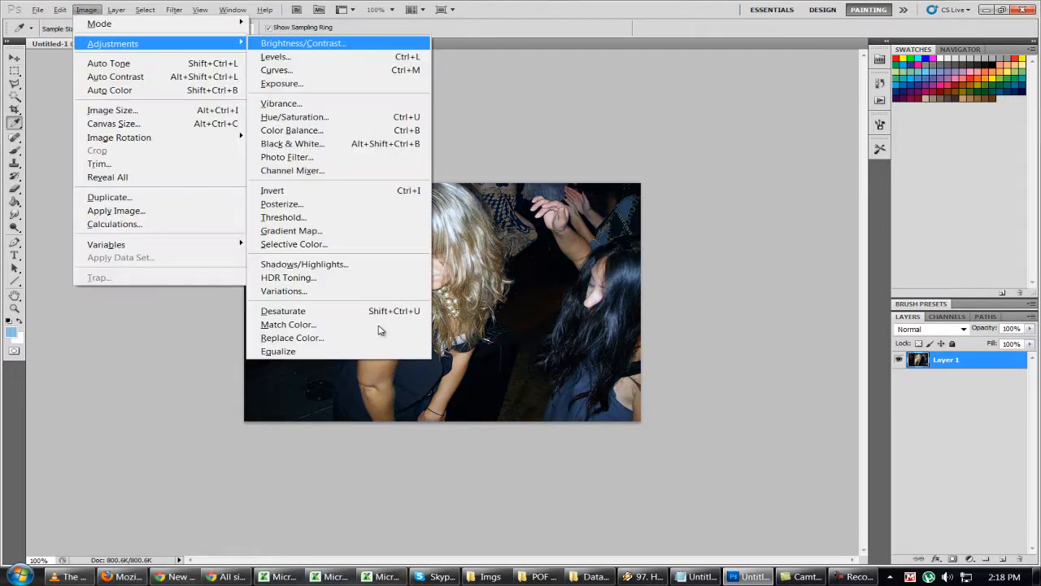
pyautogui.click(281, 103)
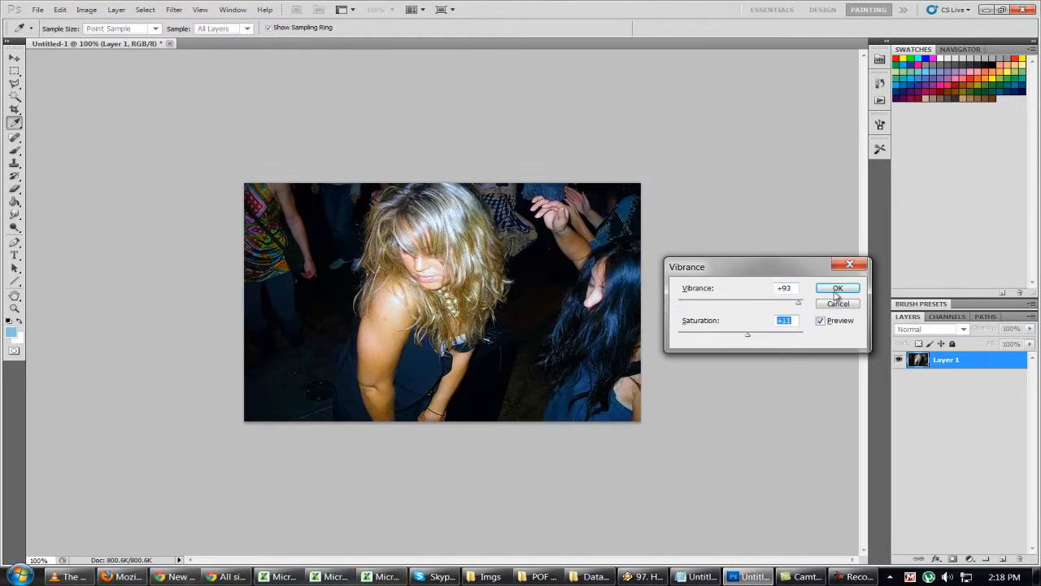
pyautogui.click(838, 288)
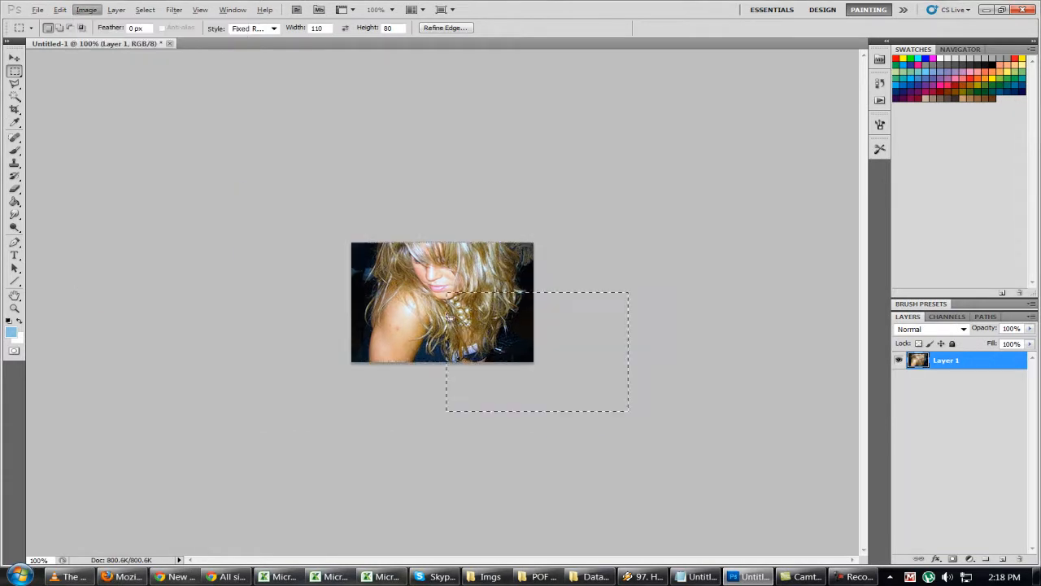
pyautogui.click(86, 9)
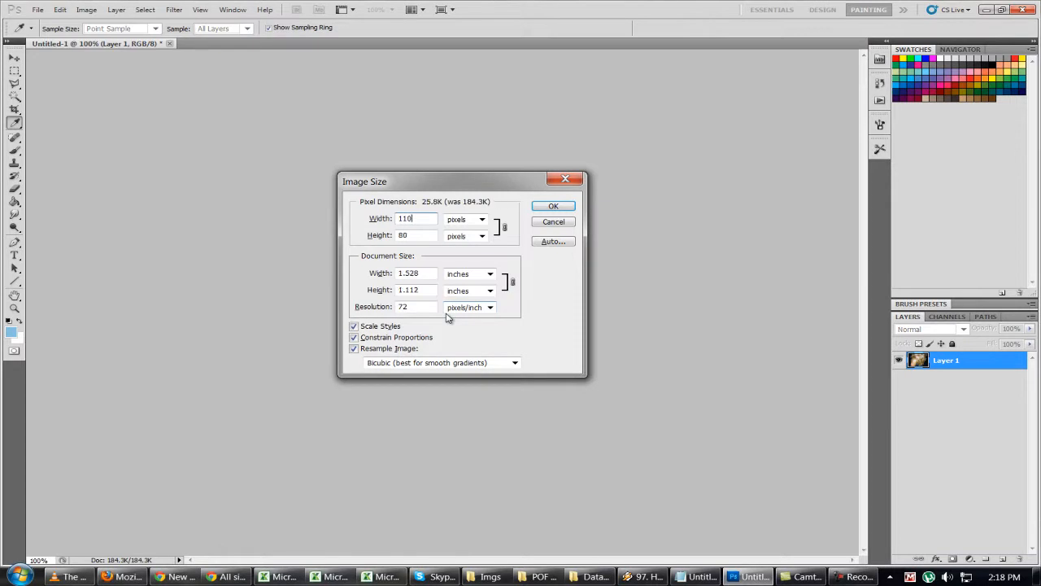
pyautogui.click(553, 205)
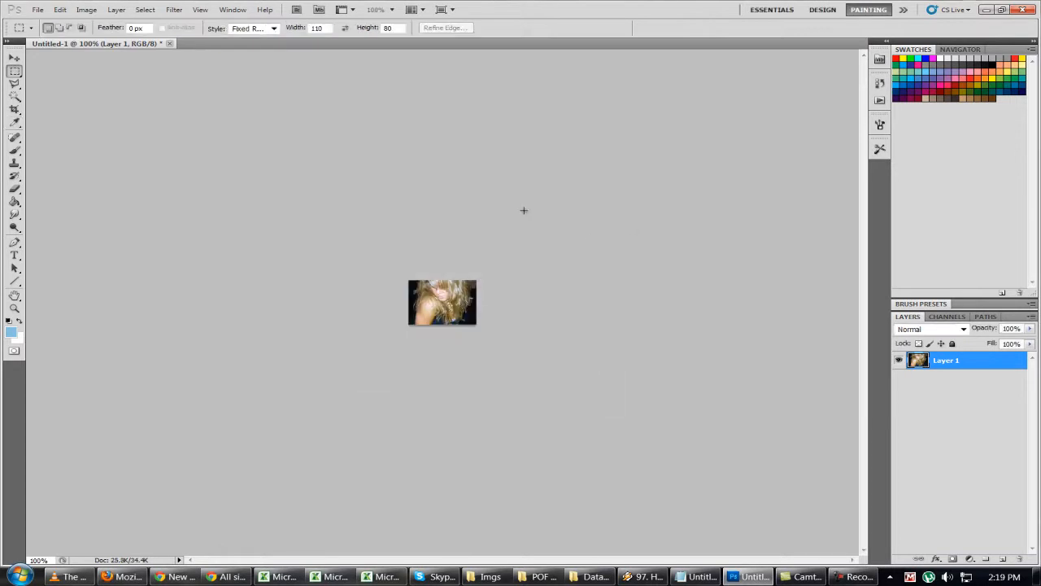